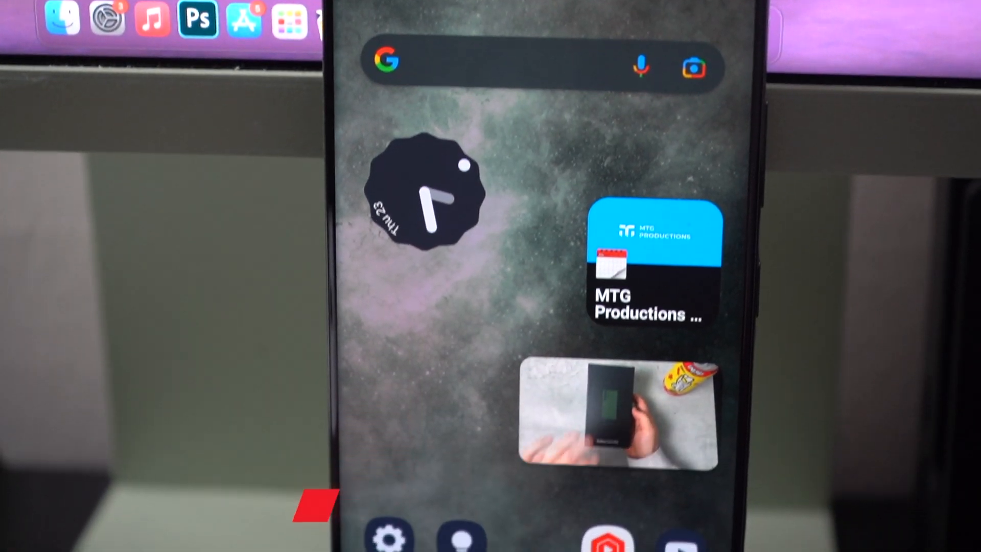
pyautogui.scroll(3)
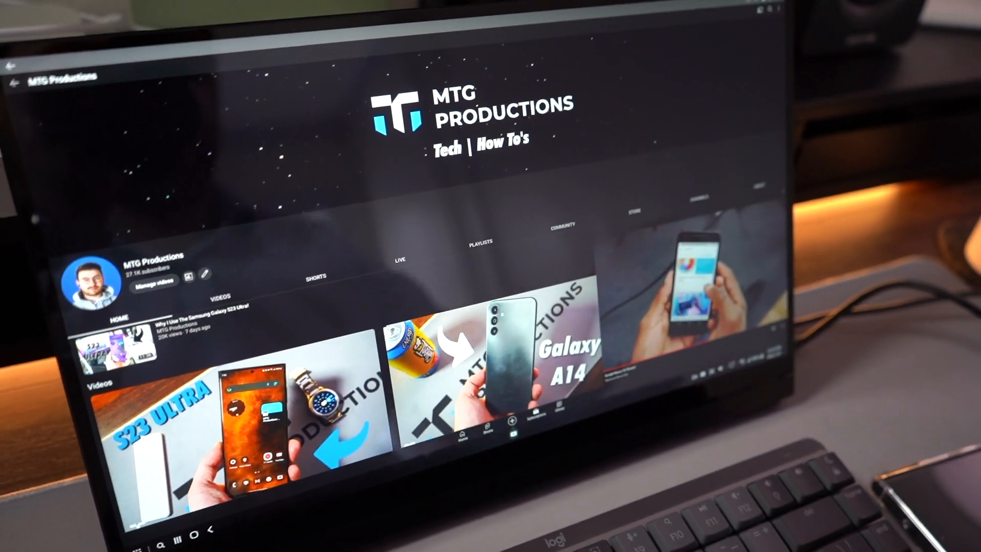
pyautogui.scroll(-3)
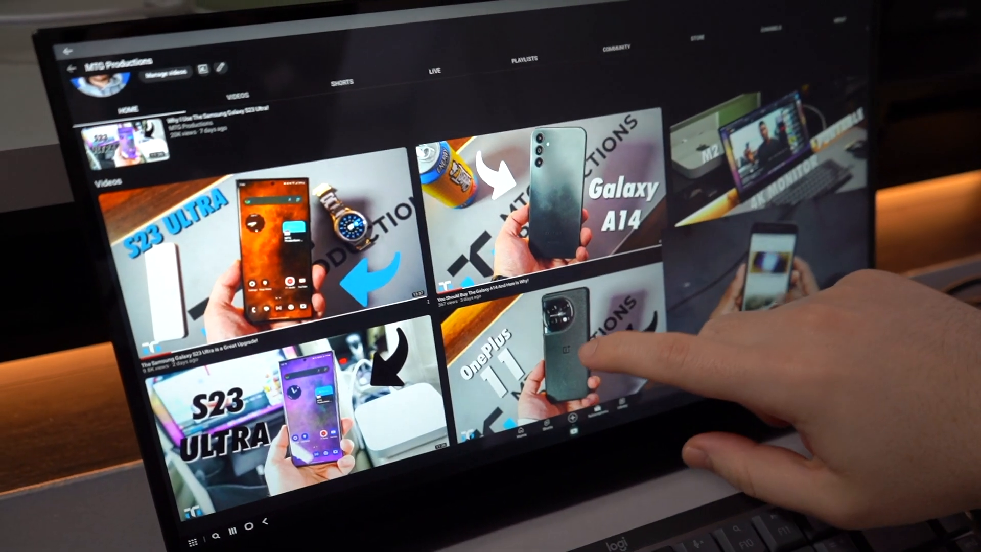
pyautogui.scroll(-3)
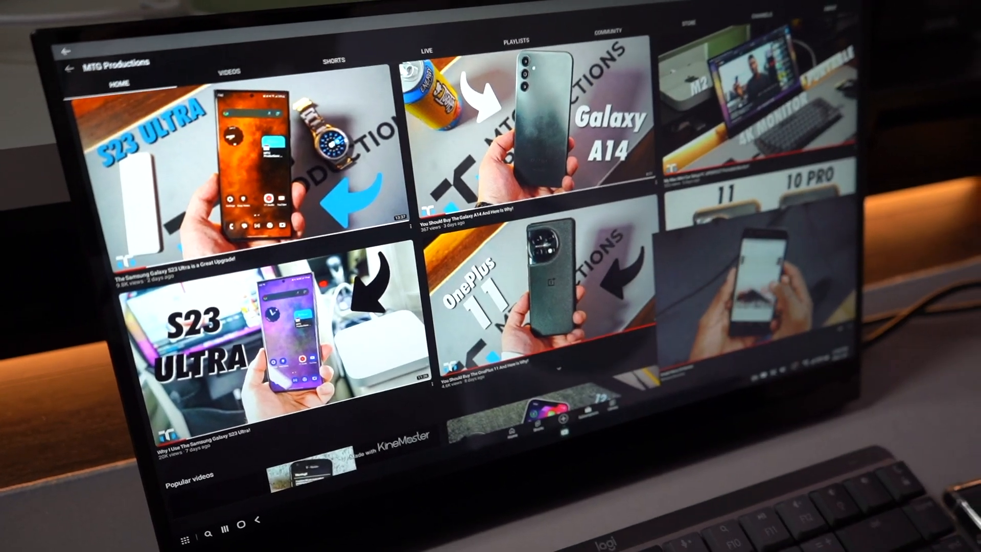